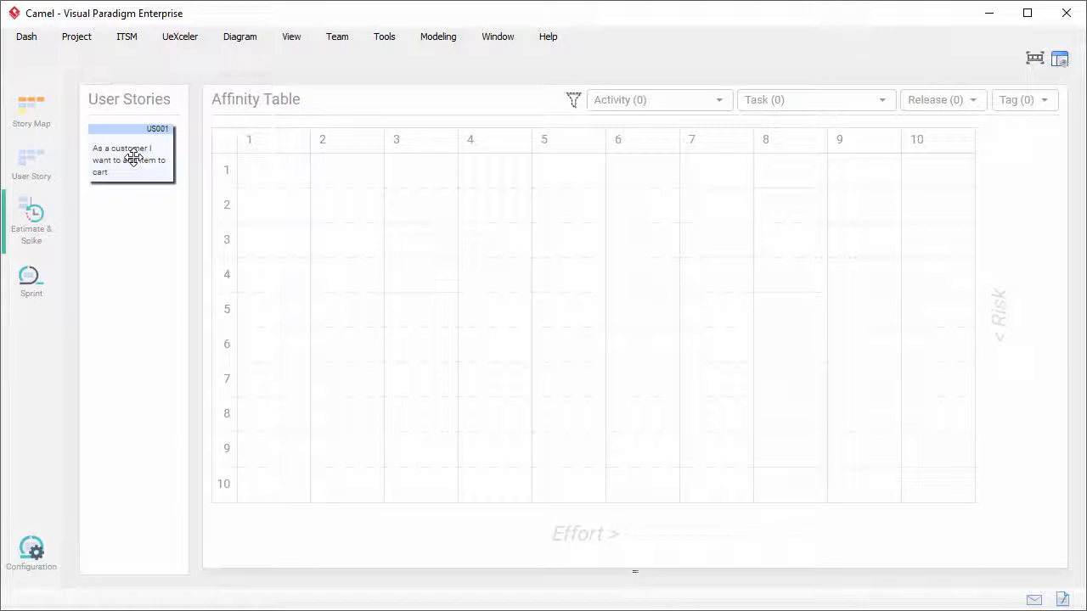
# Open the Scrum configuration settings from the Configuration sidebar entry.
pyautogui.click(32, 552)
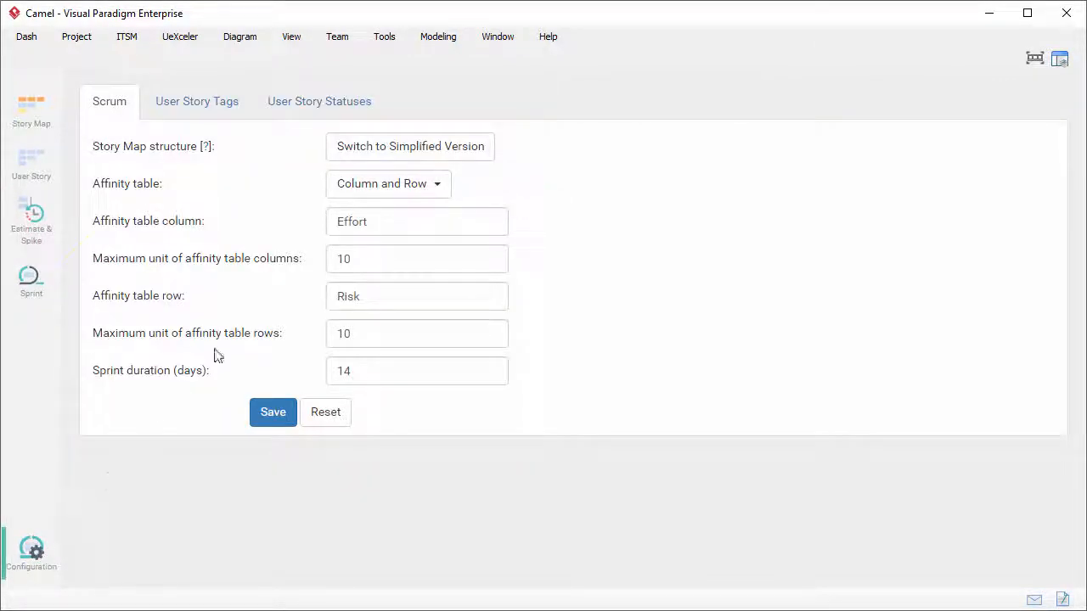
# Set the affinity table to 'Column only' and begin renaming its column to 'Complex'.
pyautogui.click(388, 183)
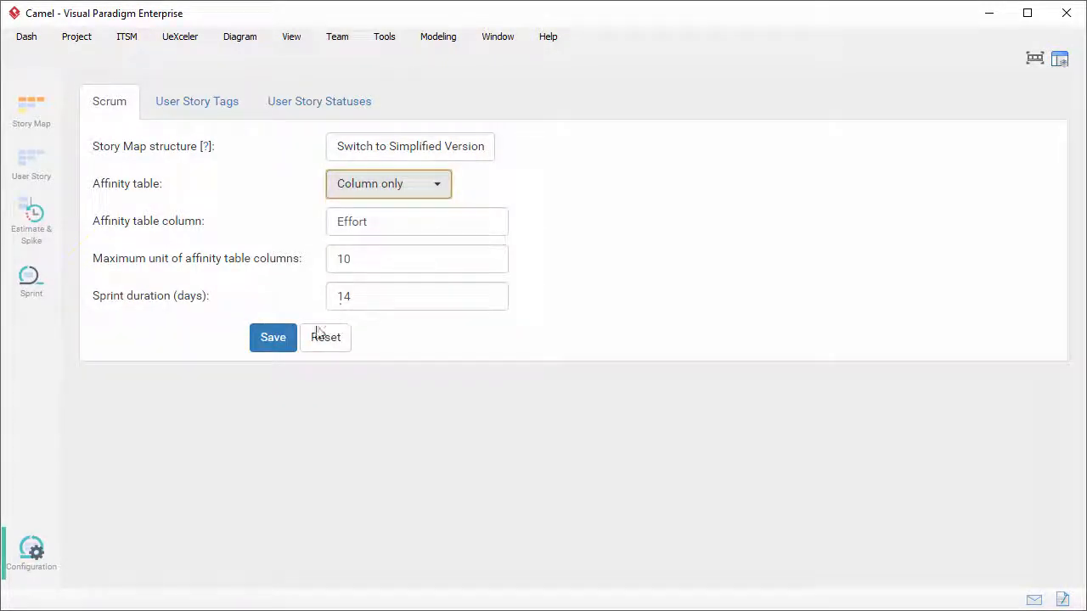
pyautogui.write('Complex')
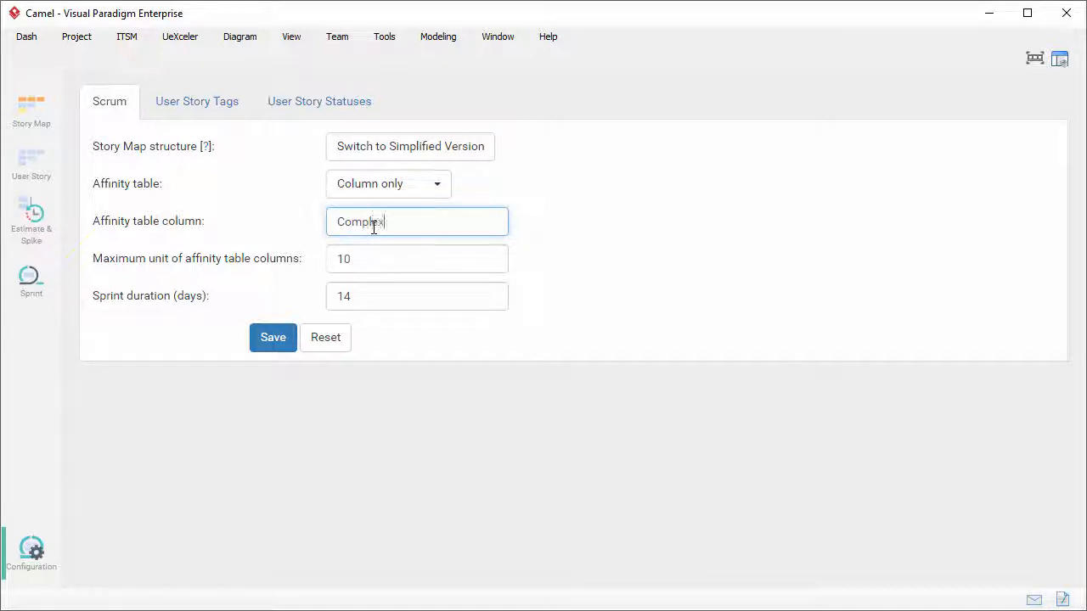
# Save the configuration with the affinity column labelled 'Complexity'.
pyautogui.click(273, 337)
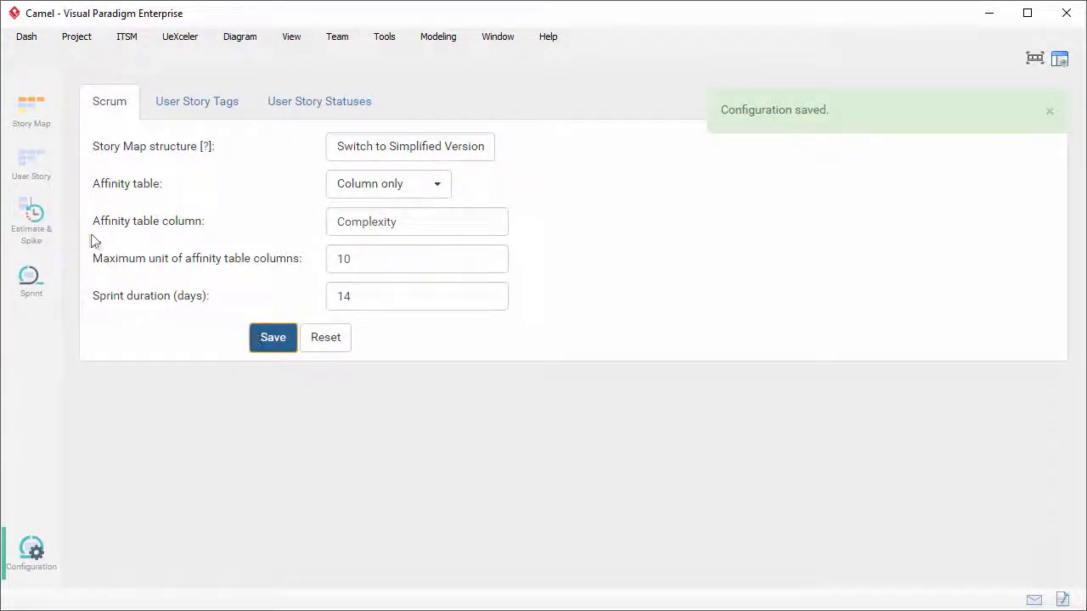